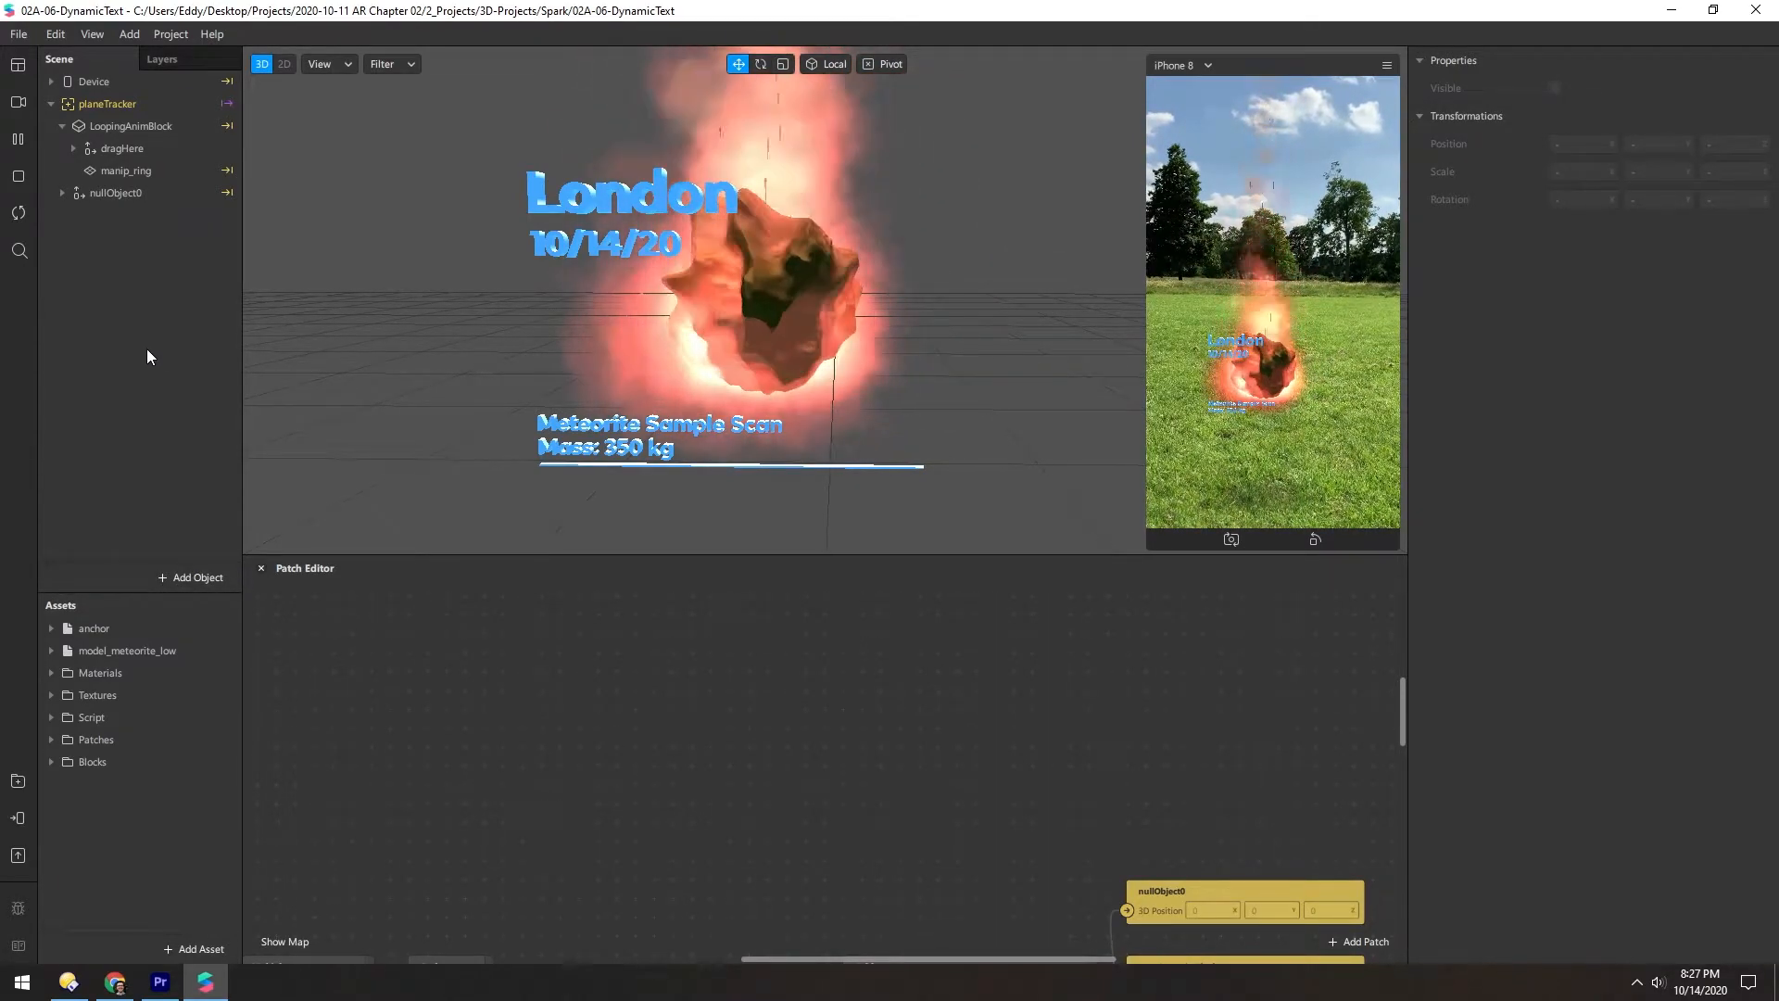
- Select the dragHere object so its 3D Rotation can be sent to the Patch Editor
{"action": "left_click", "coordinate": [122, 148]}
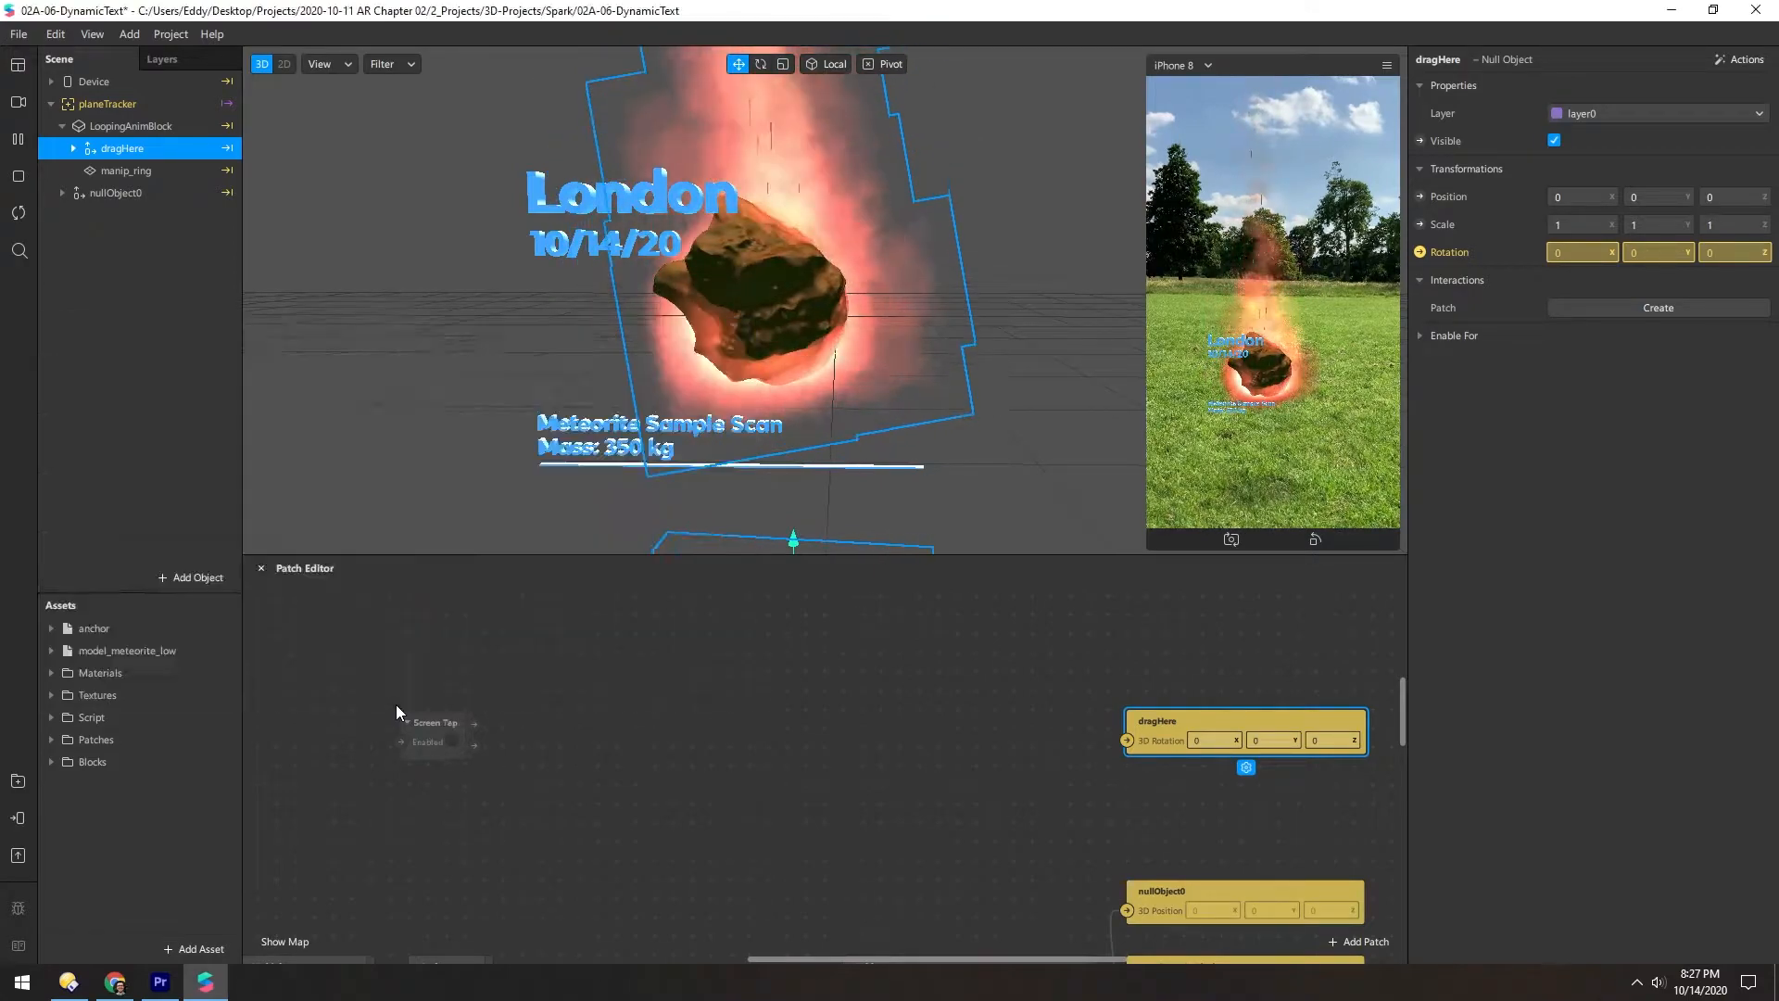
- Place Screen Tap and give the Counter it drives a Maximum Count of 9999999
{"action": "left_click", "coordinate": [434, 723]}
{"action": "type", "text": "5"}
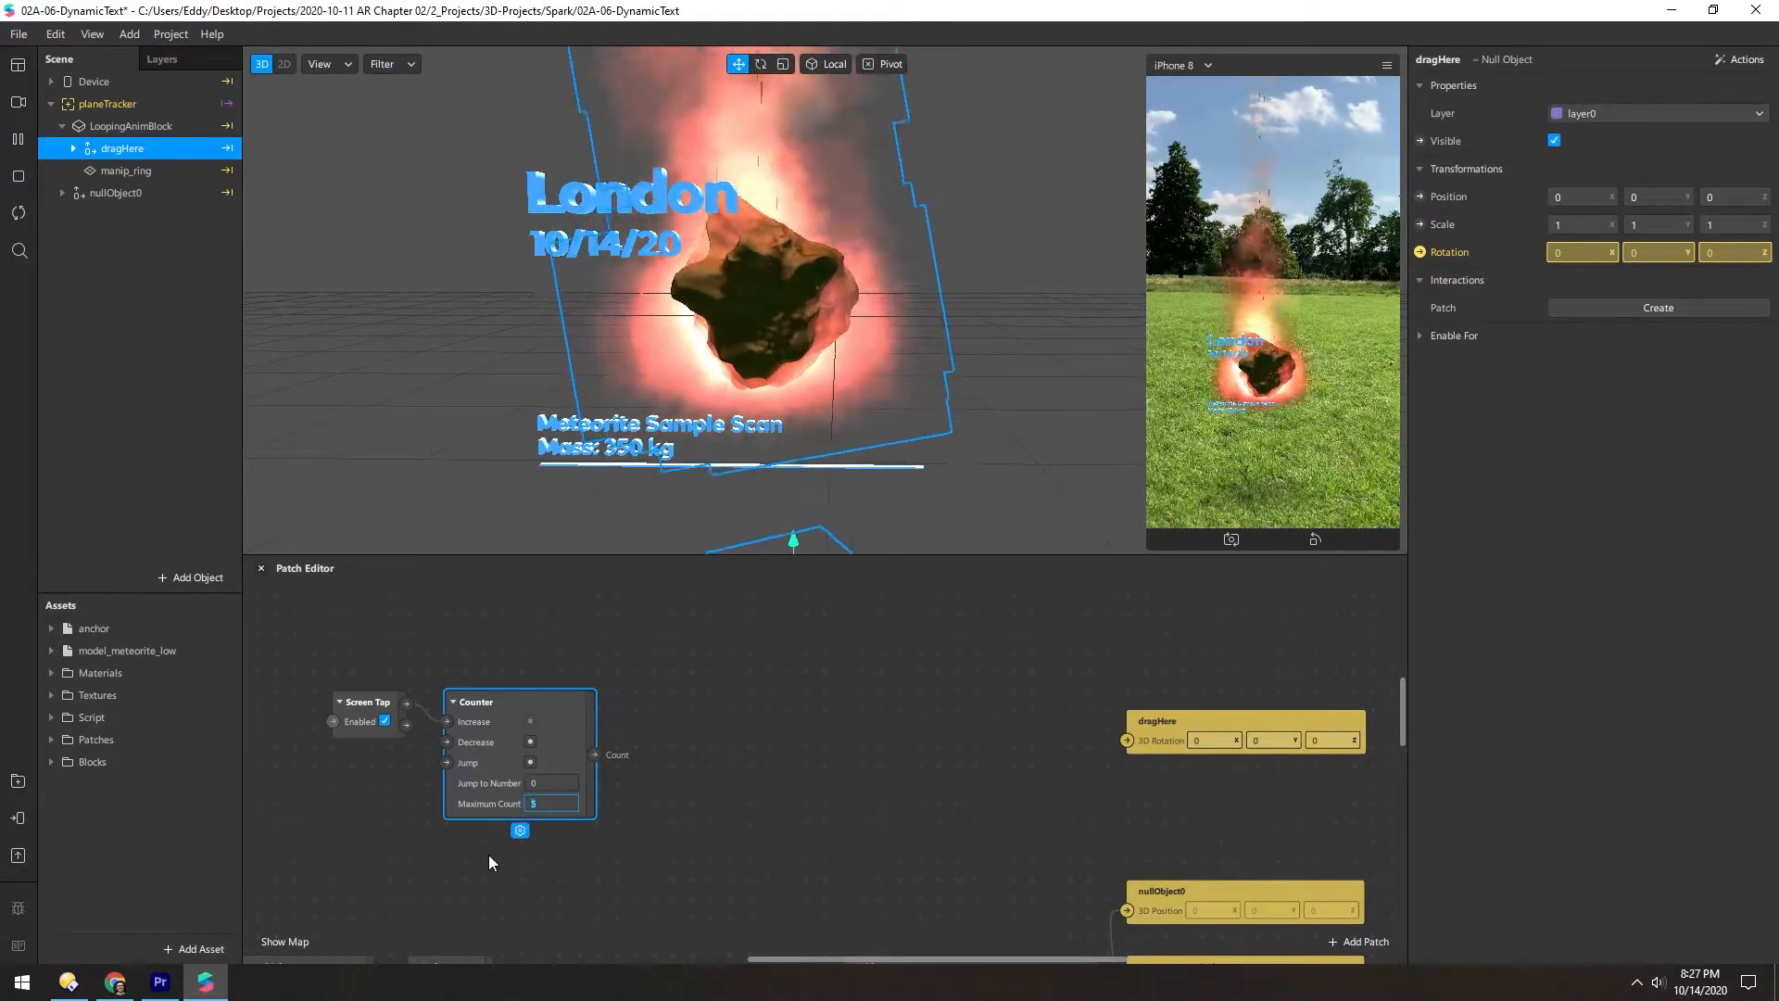
{"action": "type", "text": "9999999"}
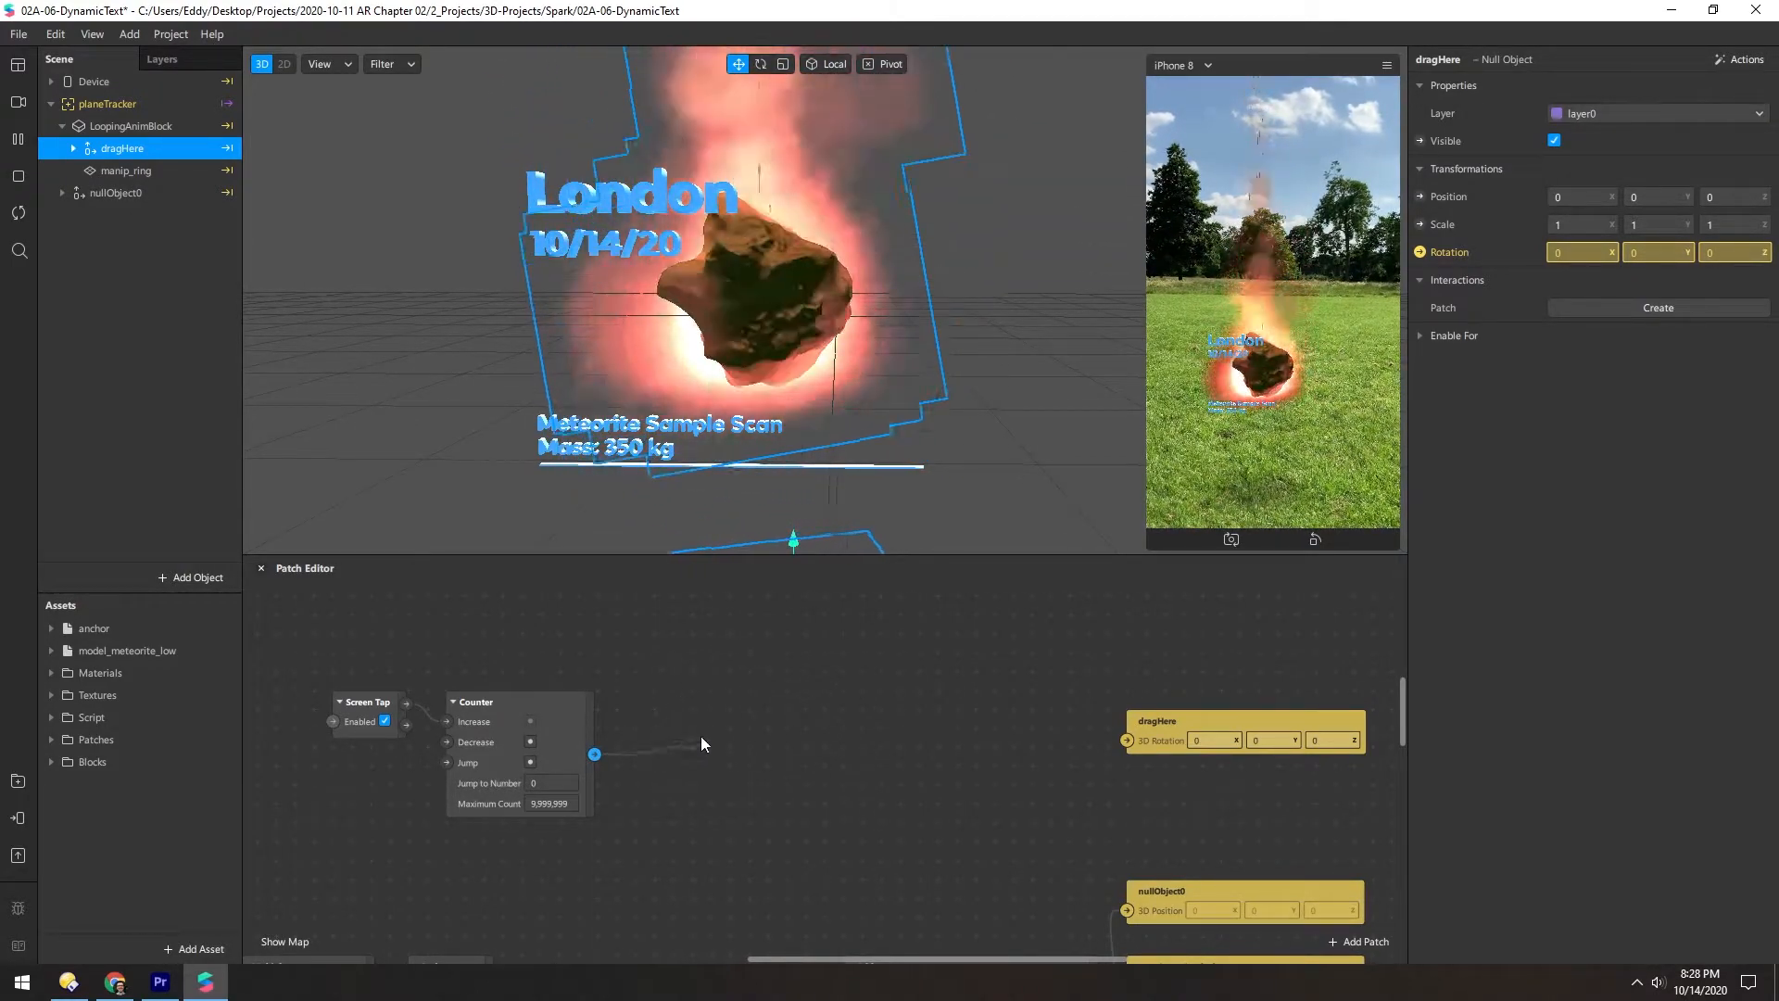
- Add a Multiply patch after Count with Second Value 360, feeding Pack into dragHere's rotation
{"action": "type", "text": "mul"}
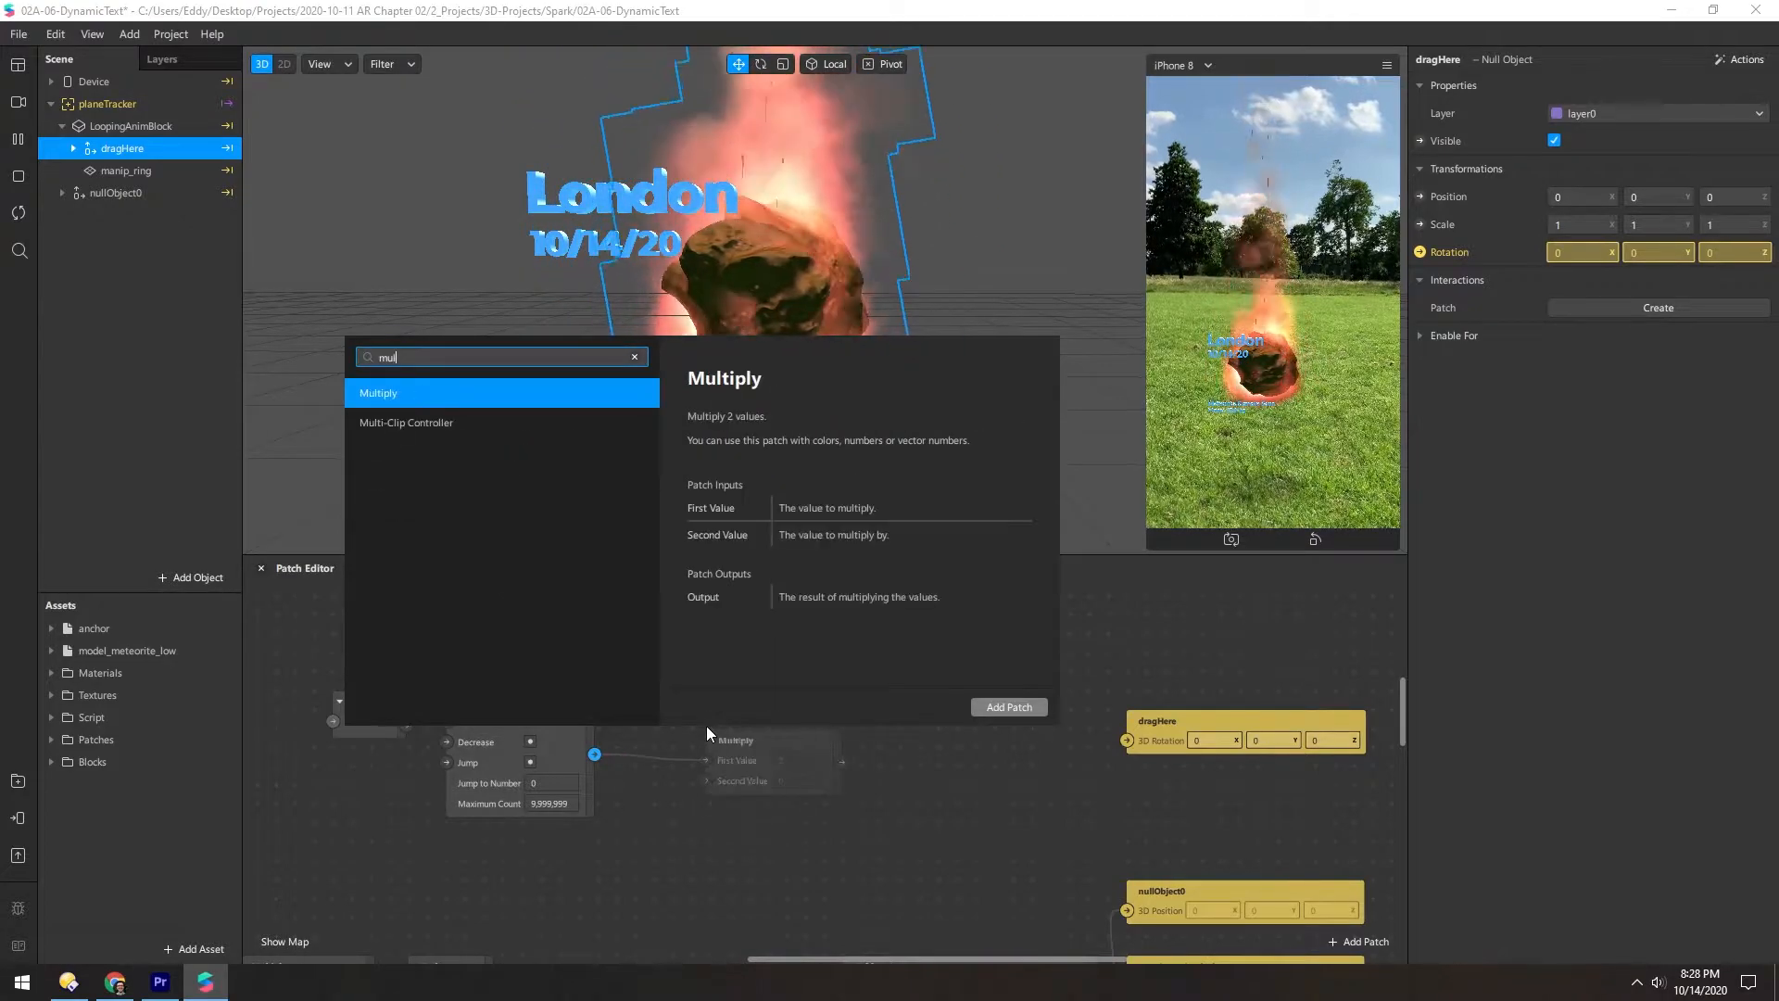
{"action": "left_click", "coordinate": [1006, 706]}
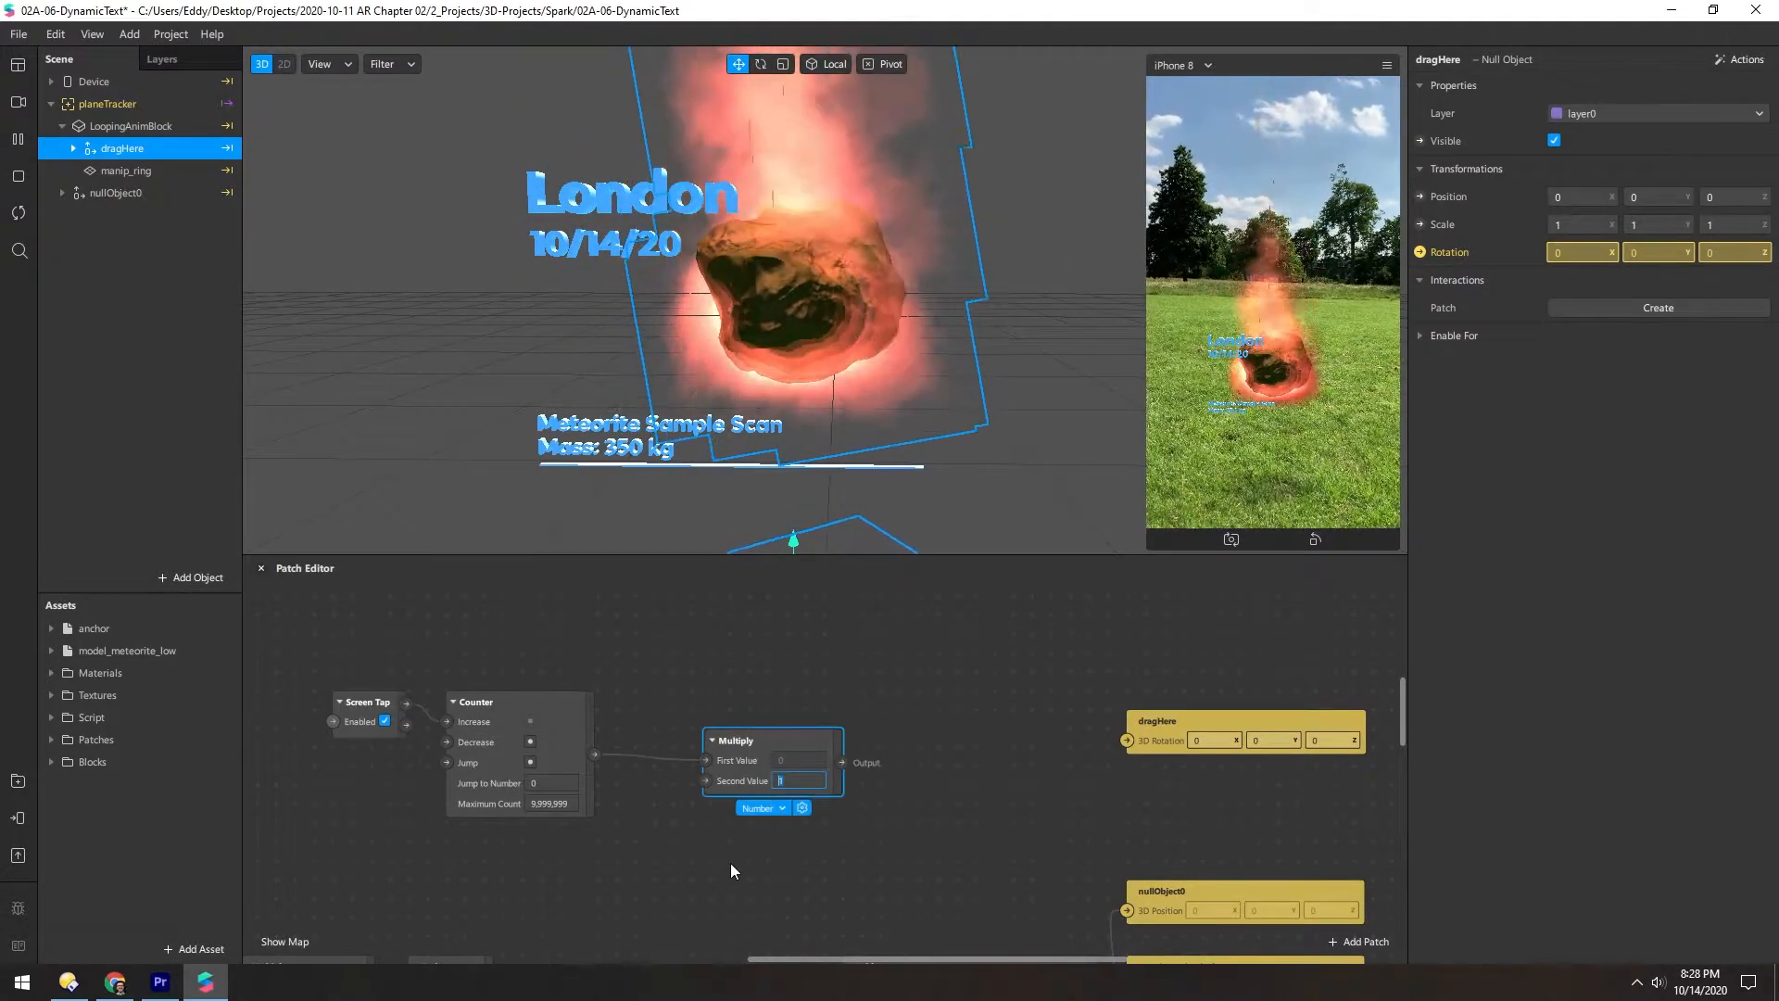
{"action": "type", "text": "360"}
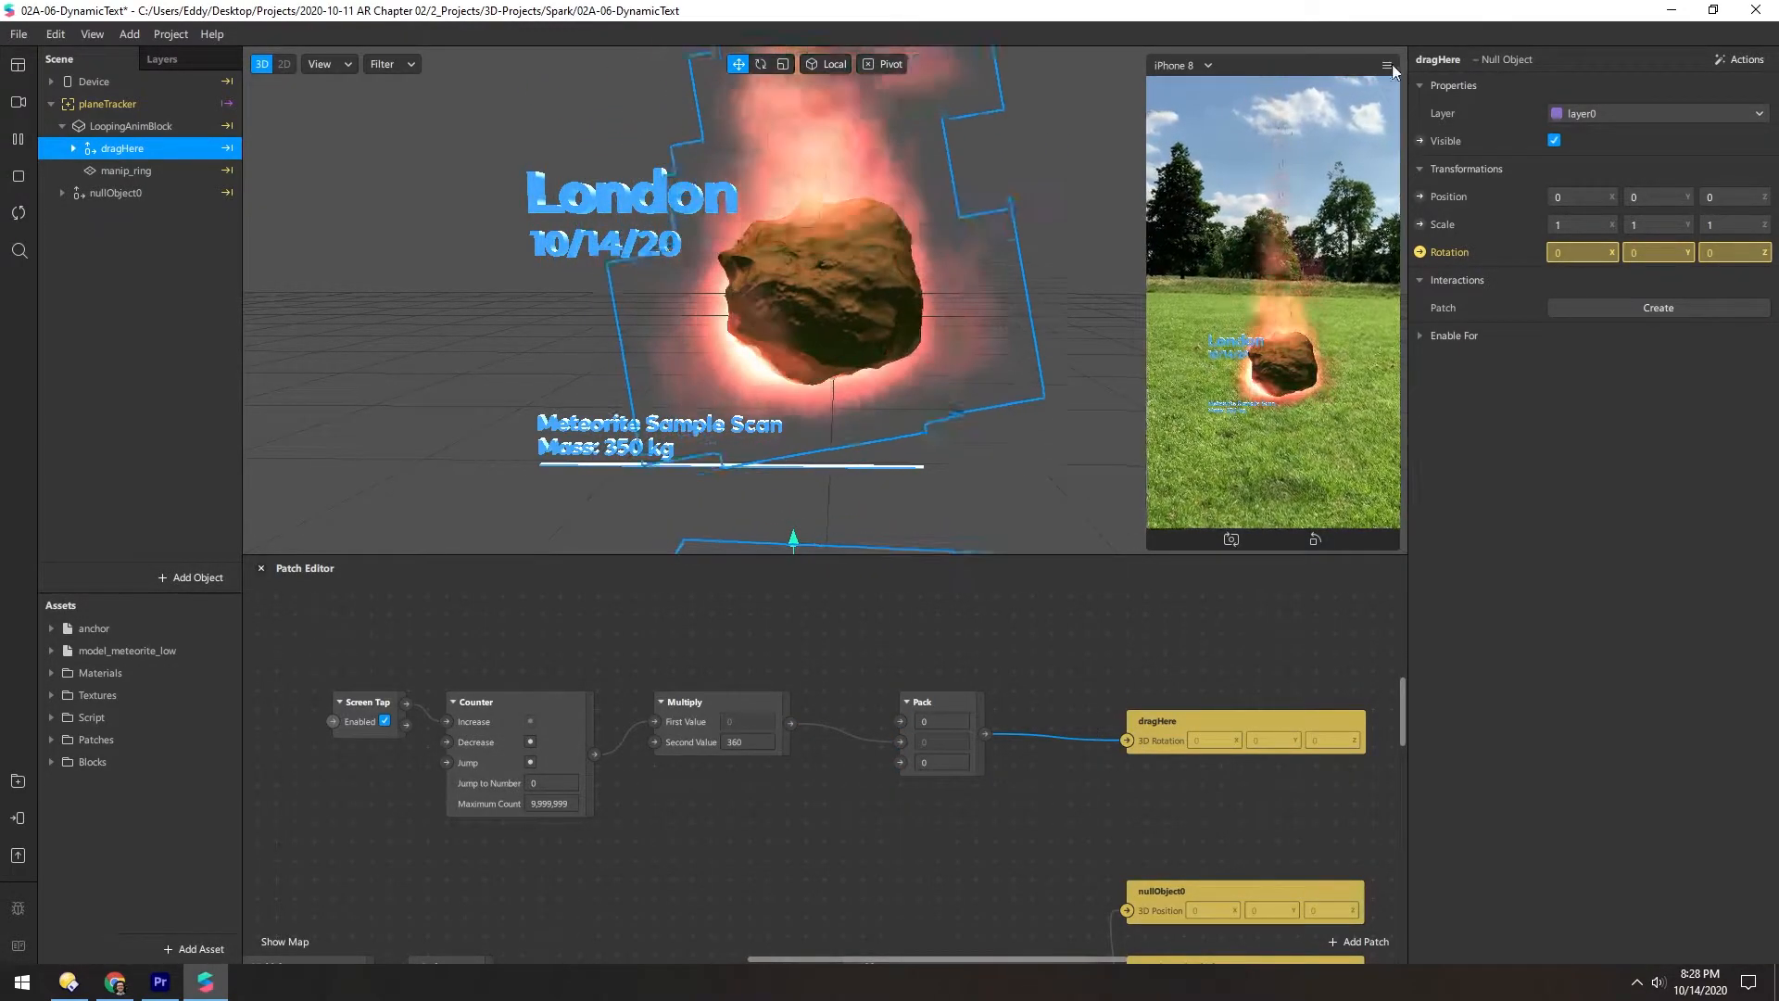
- Enable Simulate Touch in the phone preview so taps spin dragHere to Y 2,520
{"action": "left_click", "coordinate": [1386, 65]}
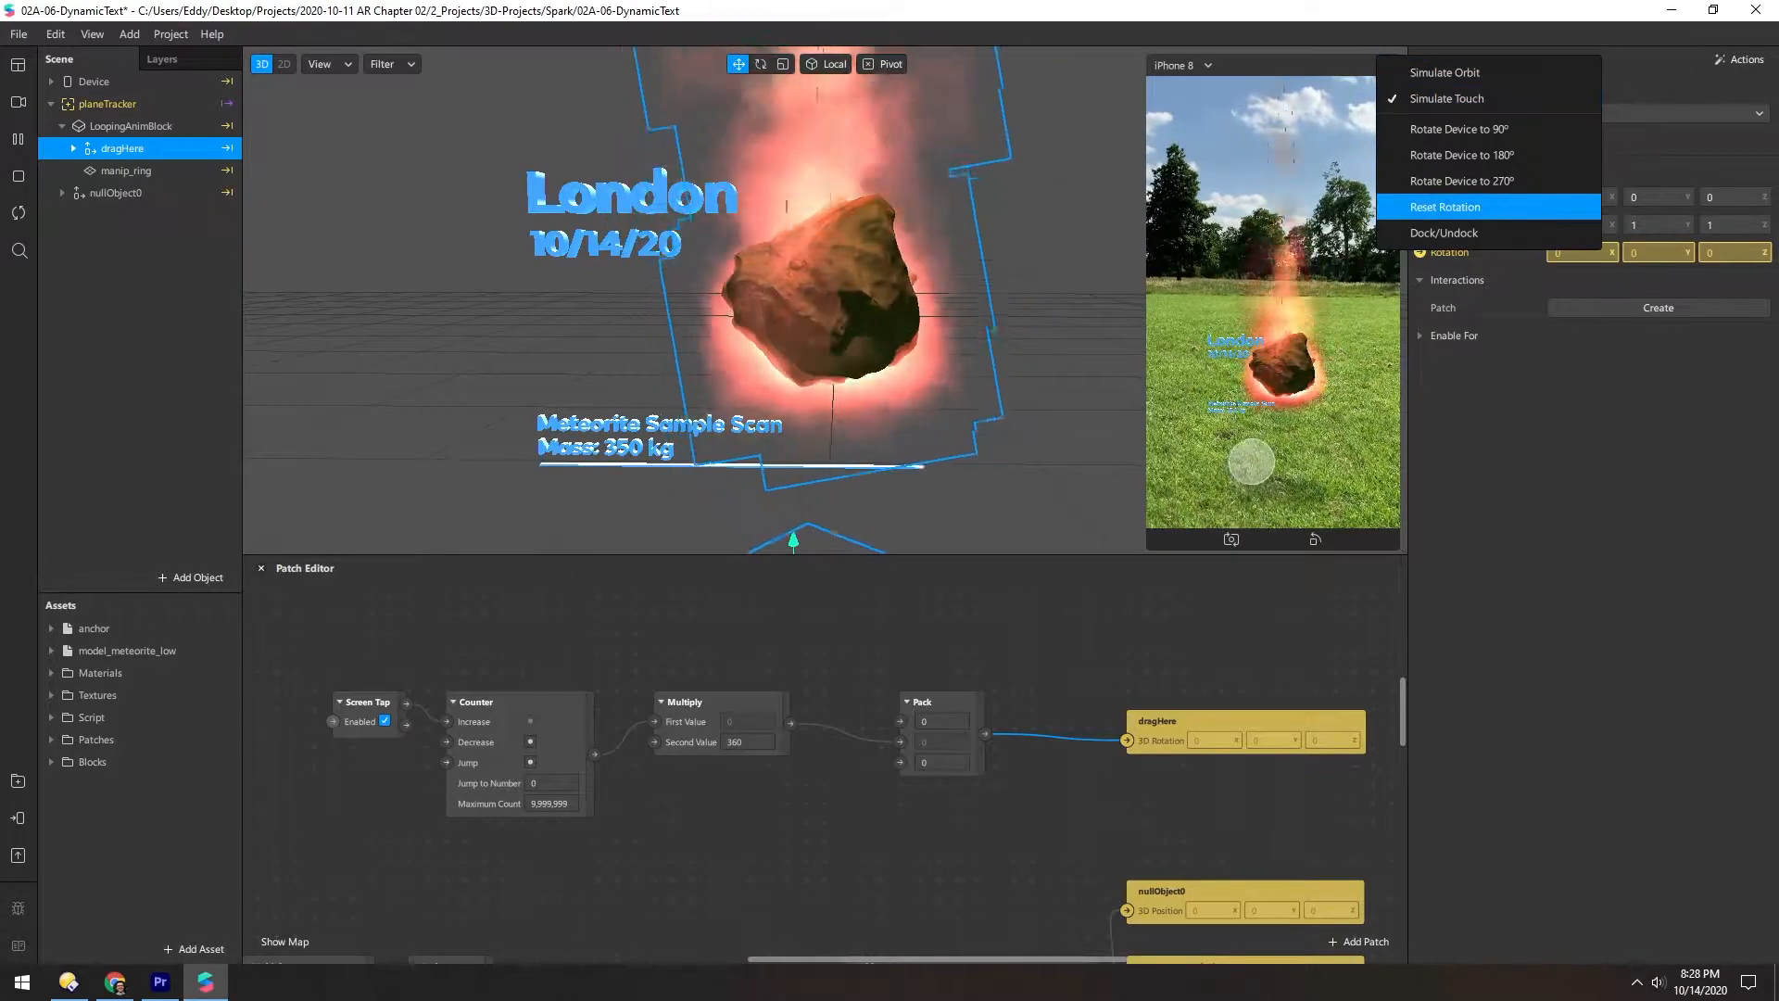
{"action": "left_click", "coordinate": [1445, 205]}
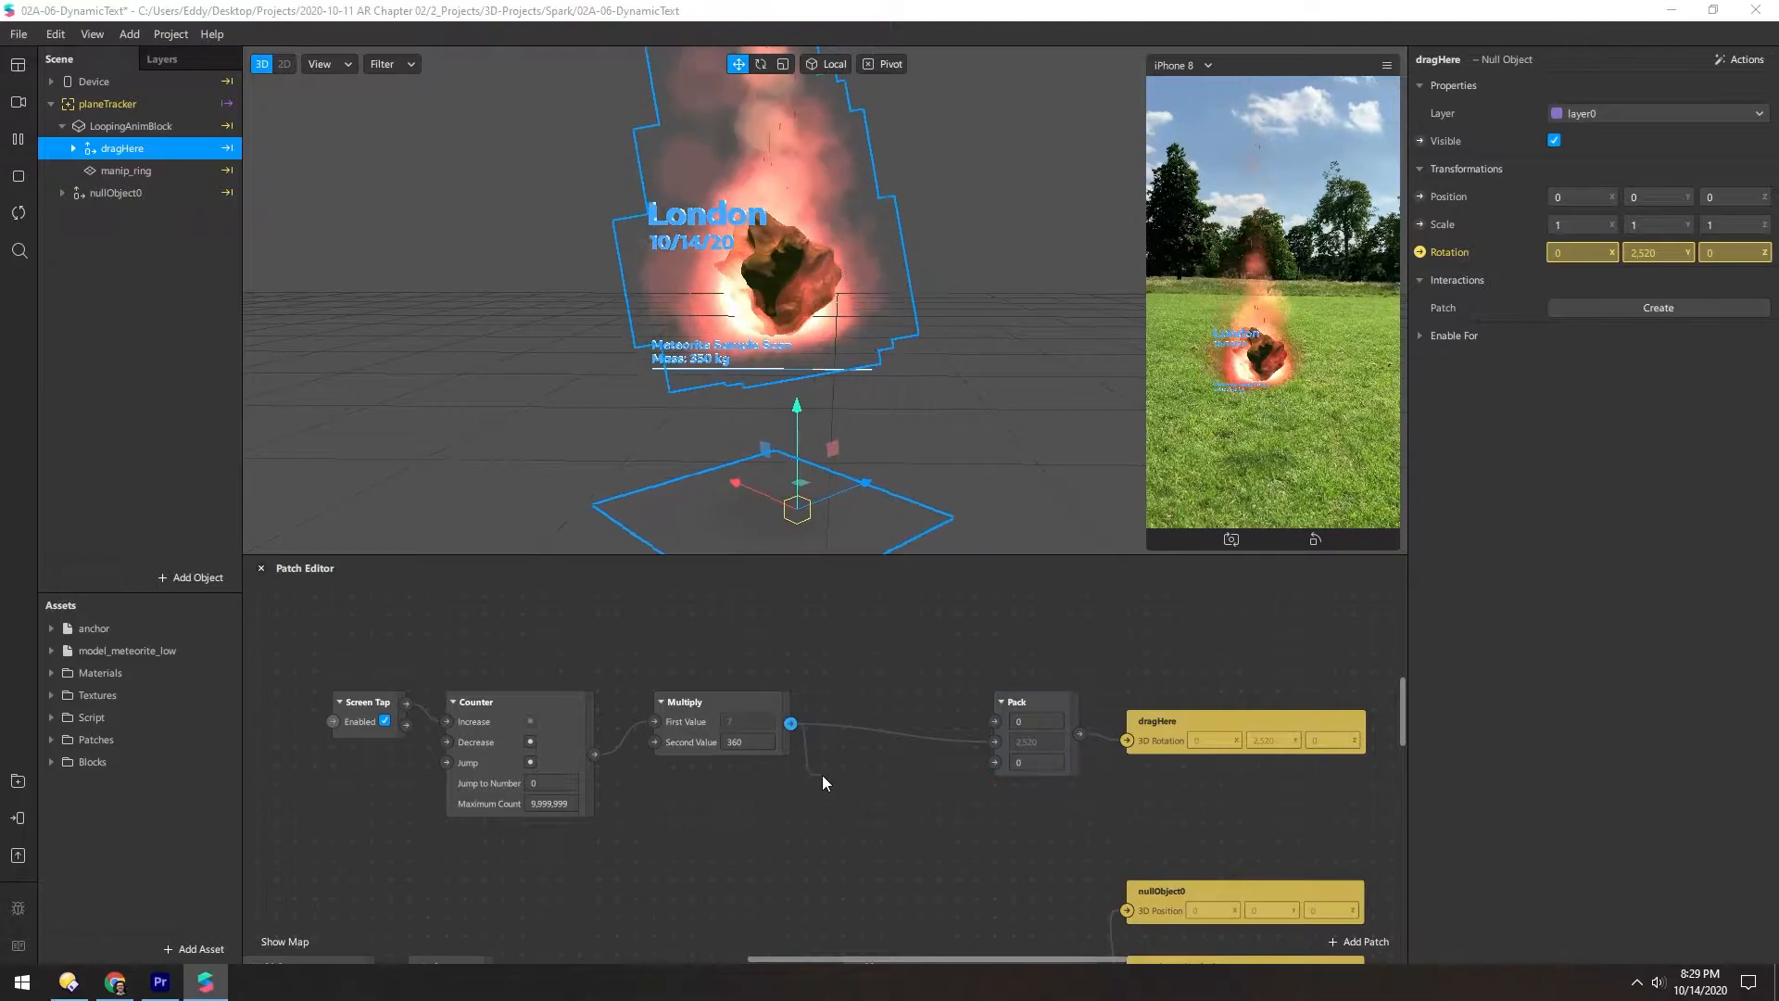
- Insert Exponential Smoothing before Pack, trying damping 500, 200, 2000 and settling on 800
{"action": "type", "text": "expo"}
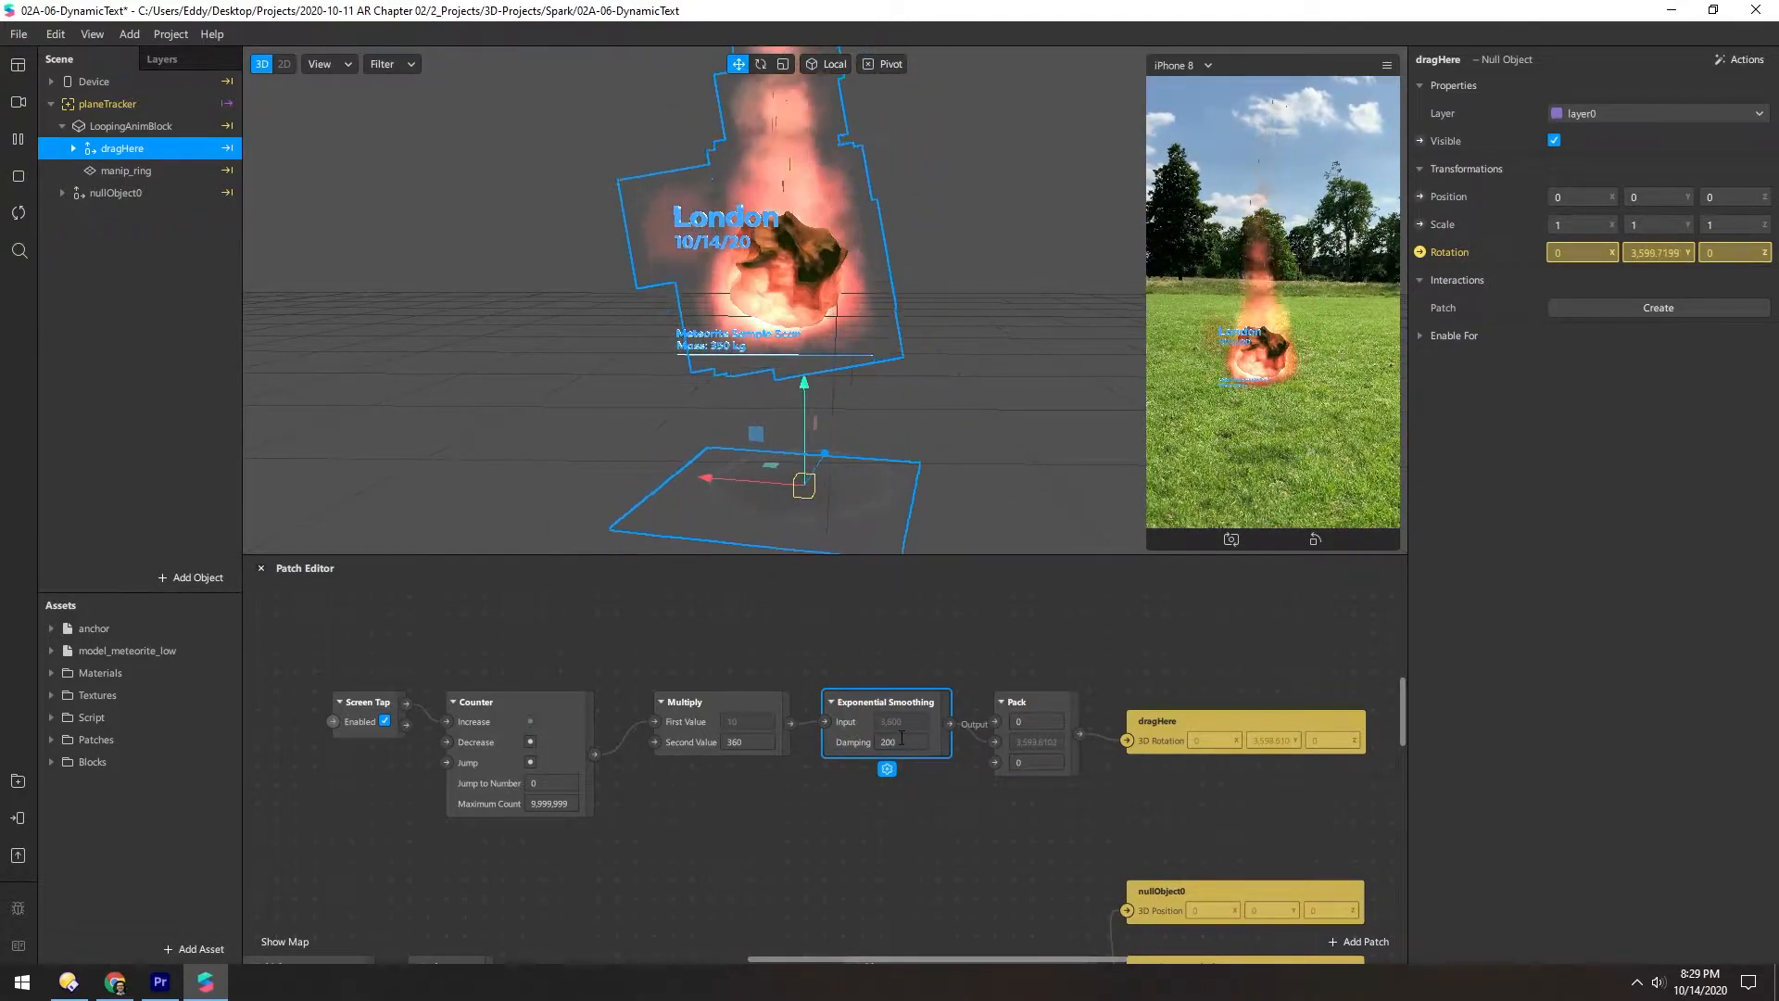
{"action": "type", "text": "500"}
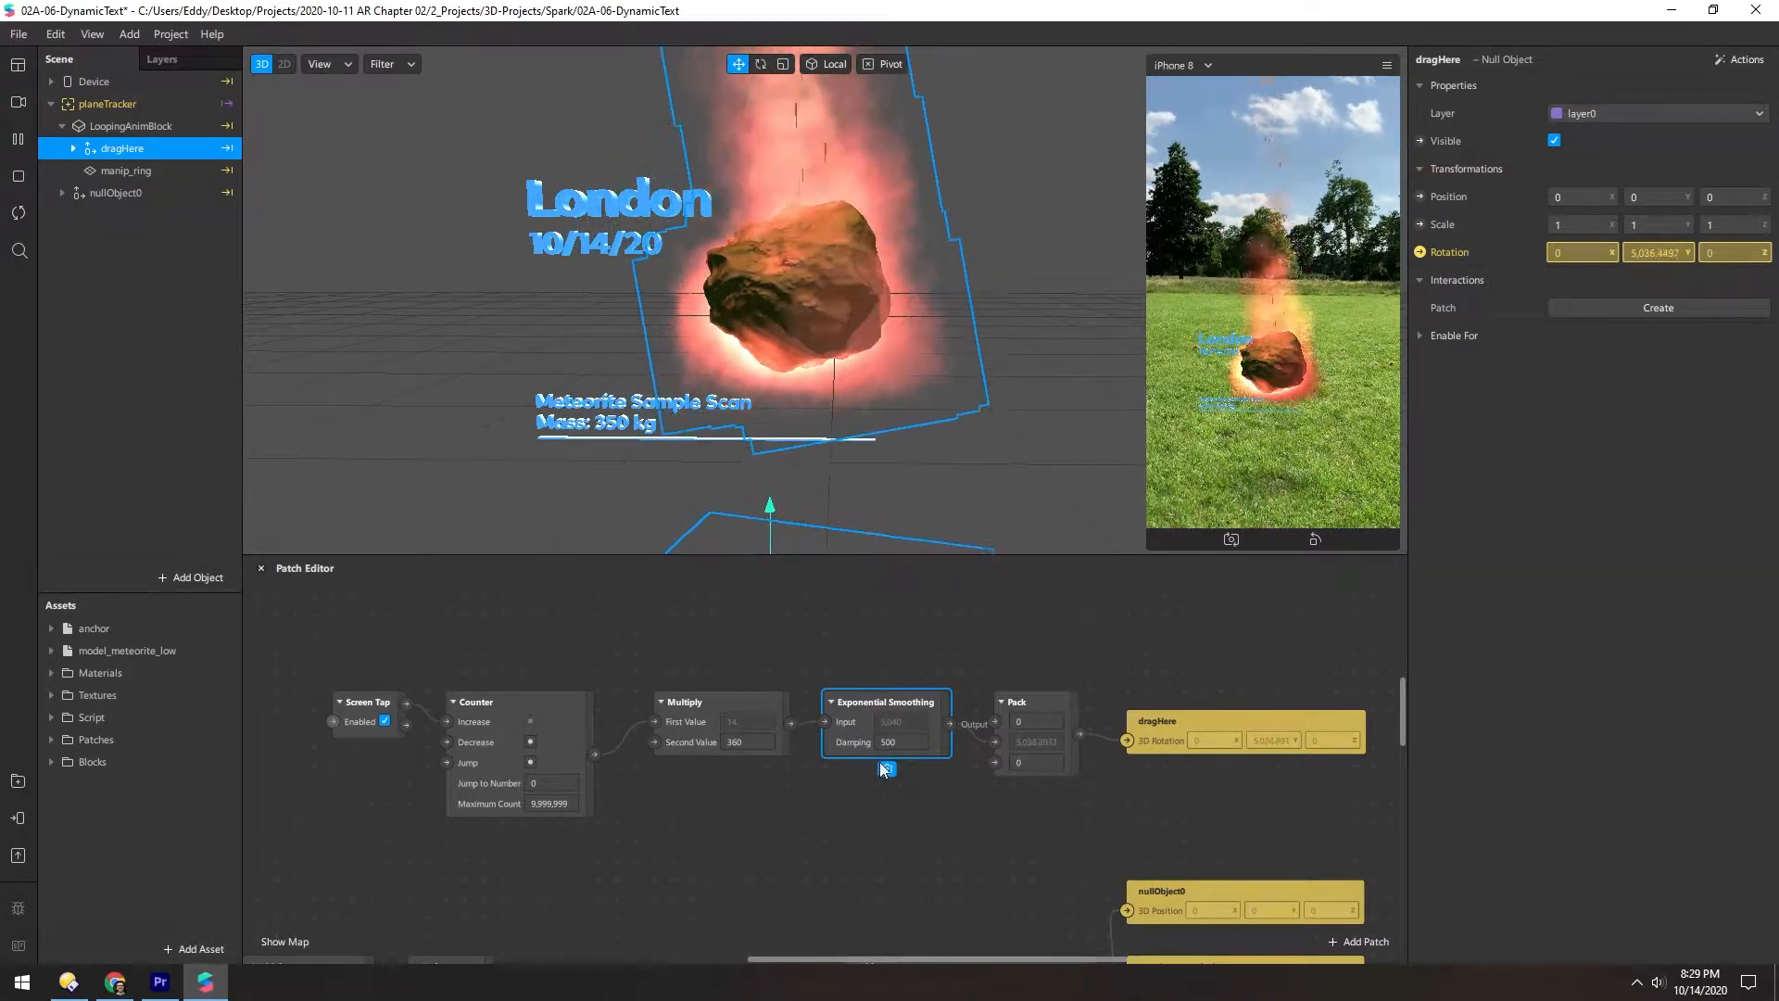
{"action": "type", "text": "200"}
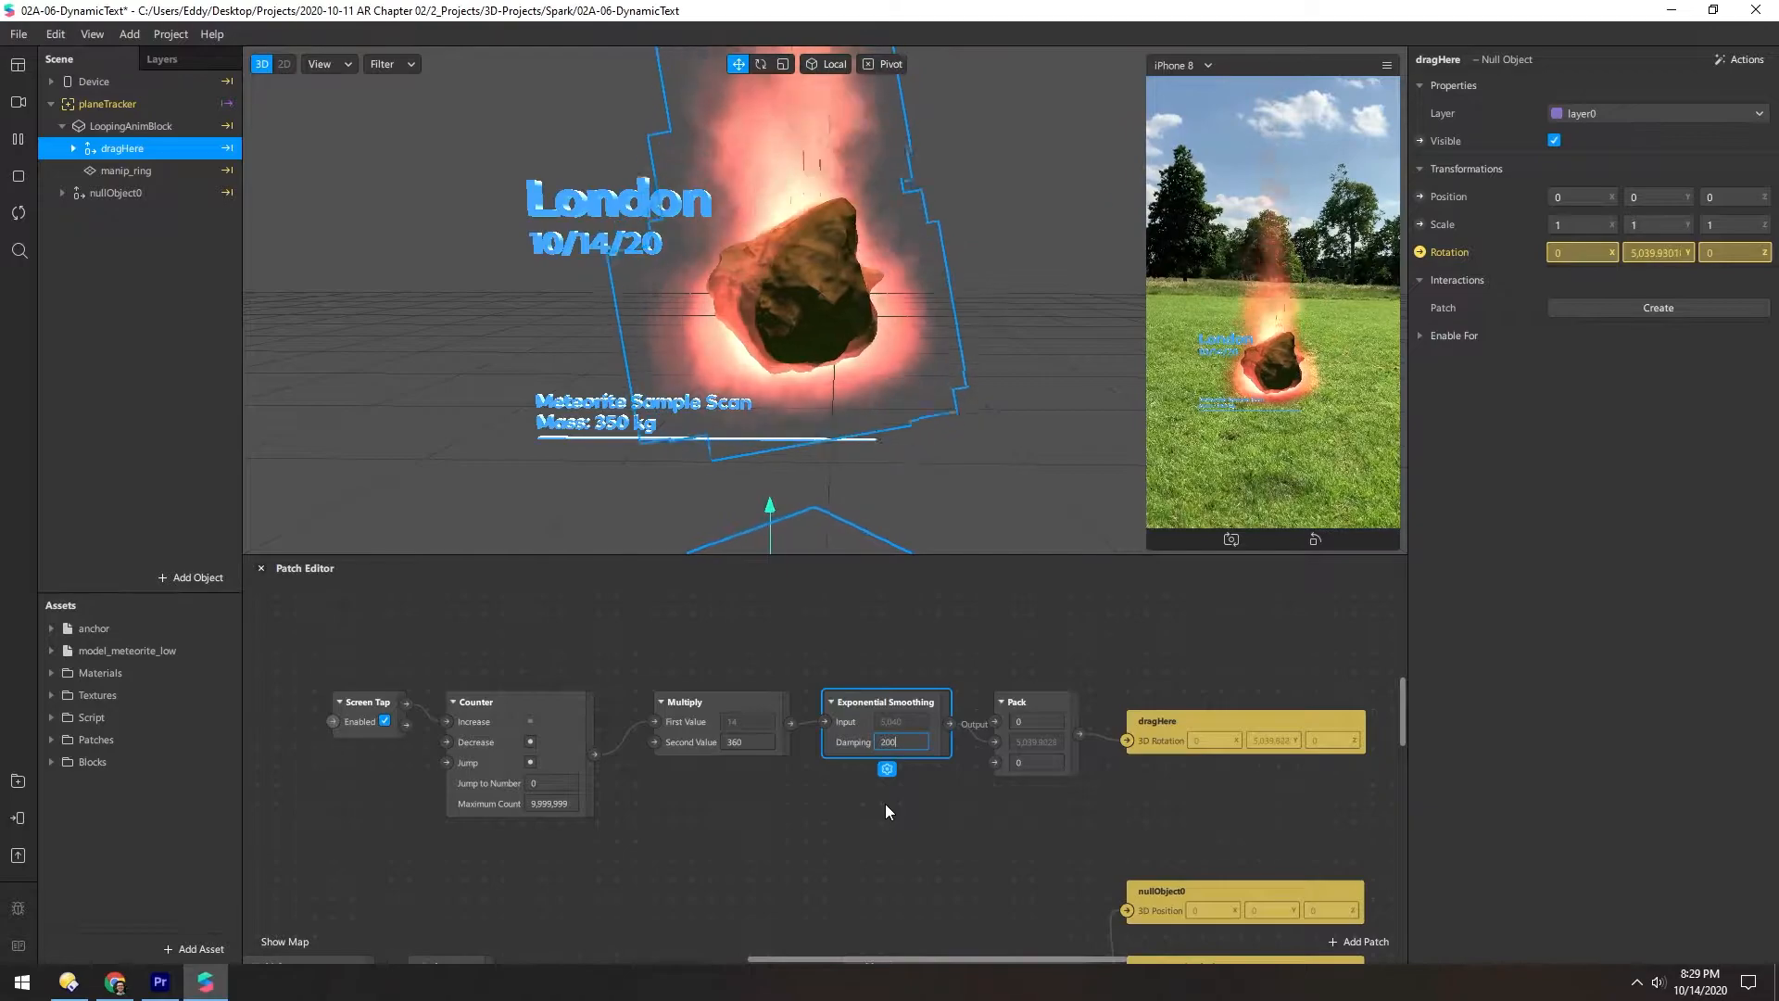
{"action": "type", "text": "2000"}
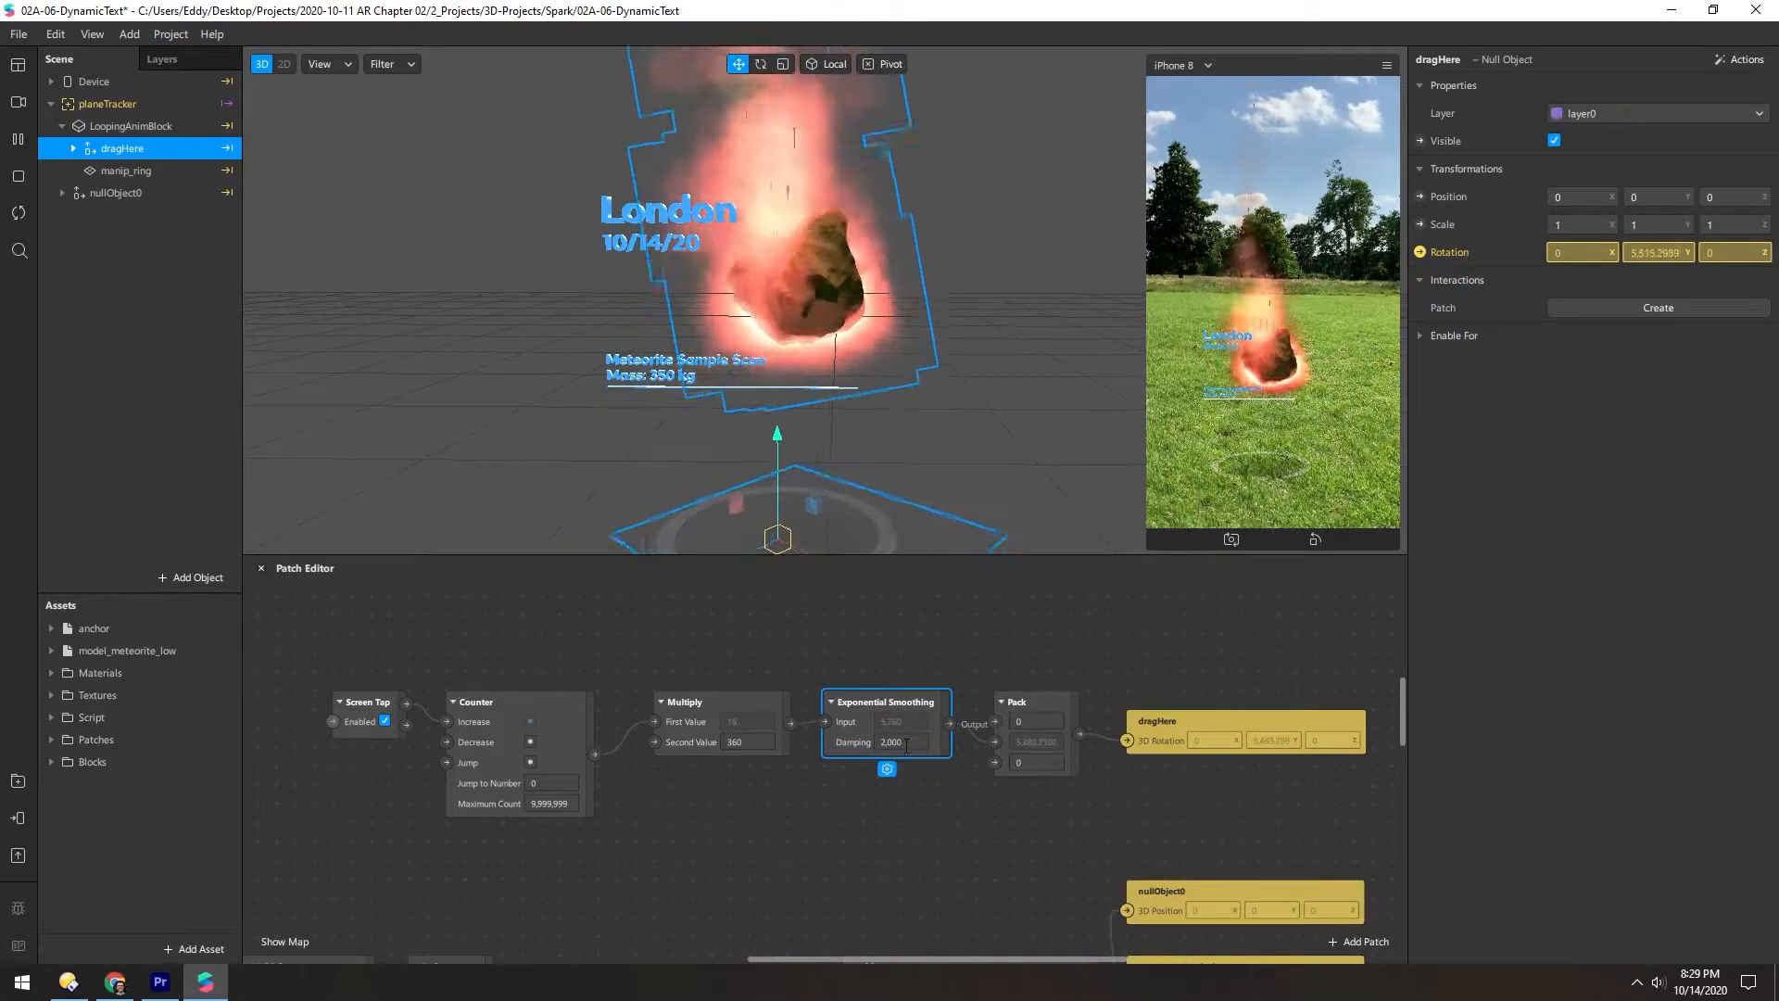
{"action": "type", "text": "800"}
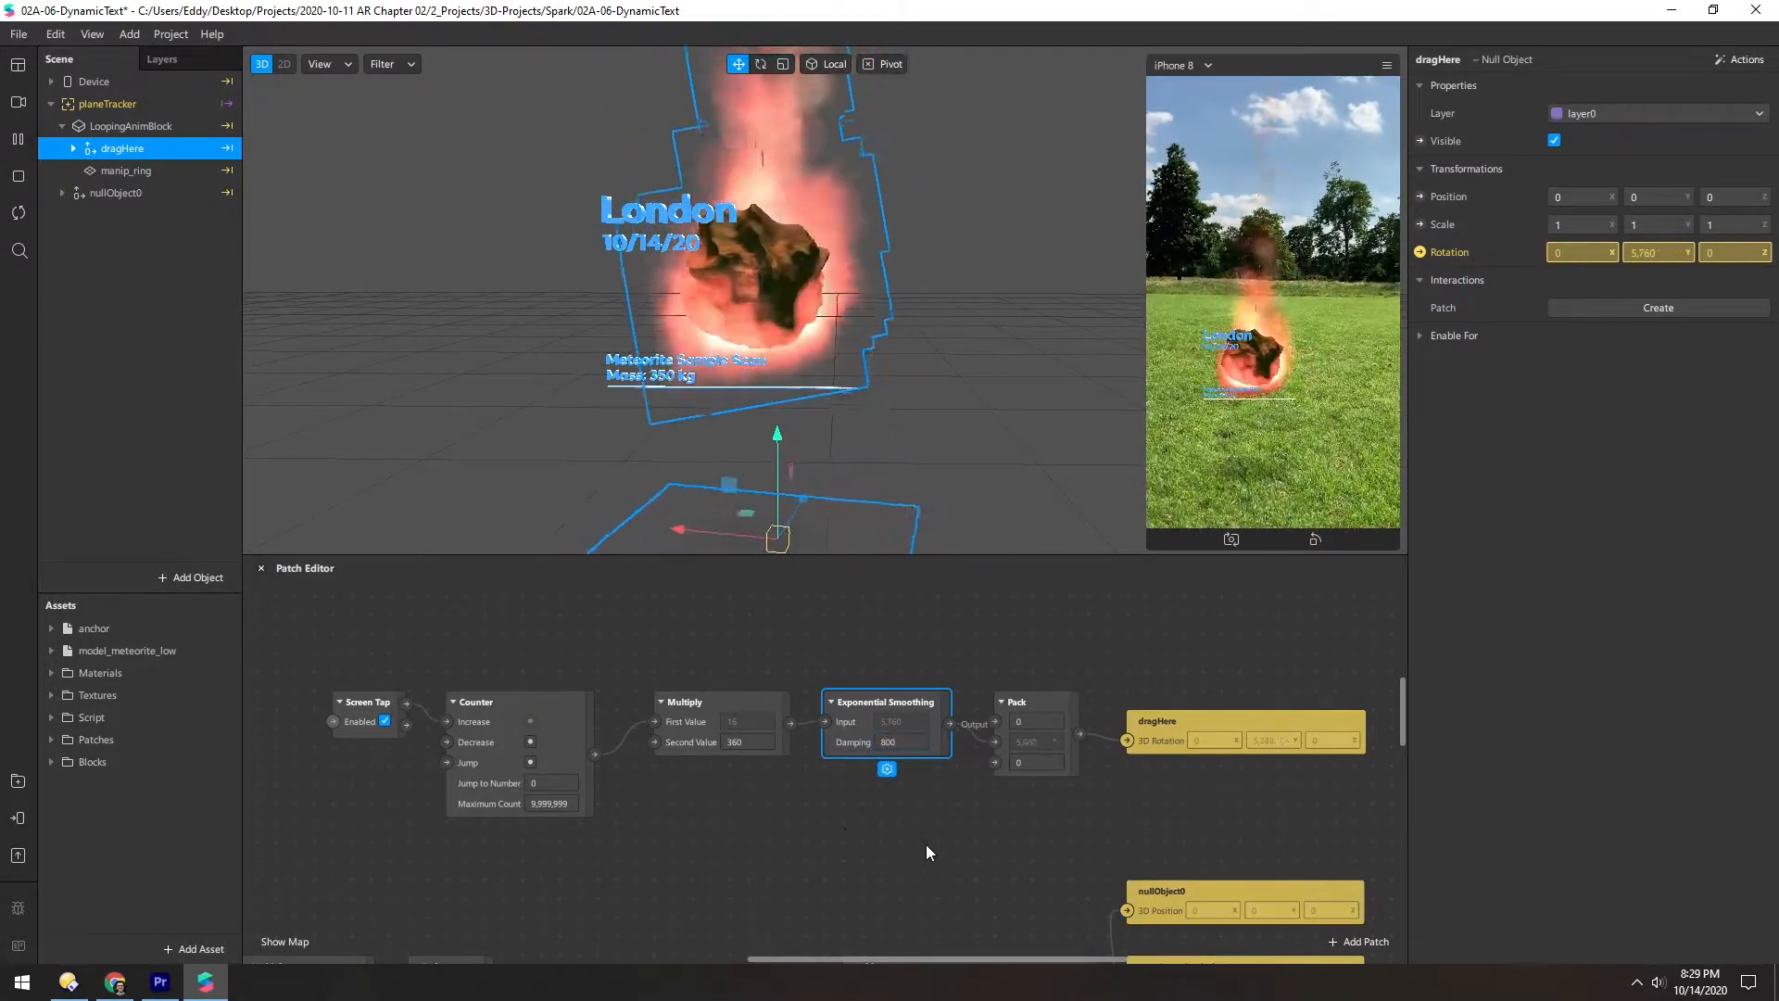